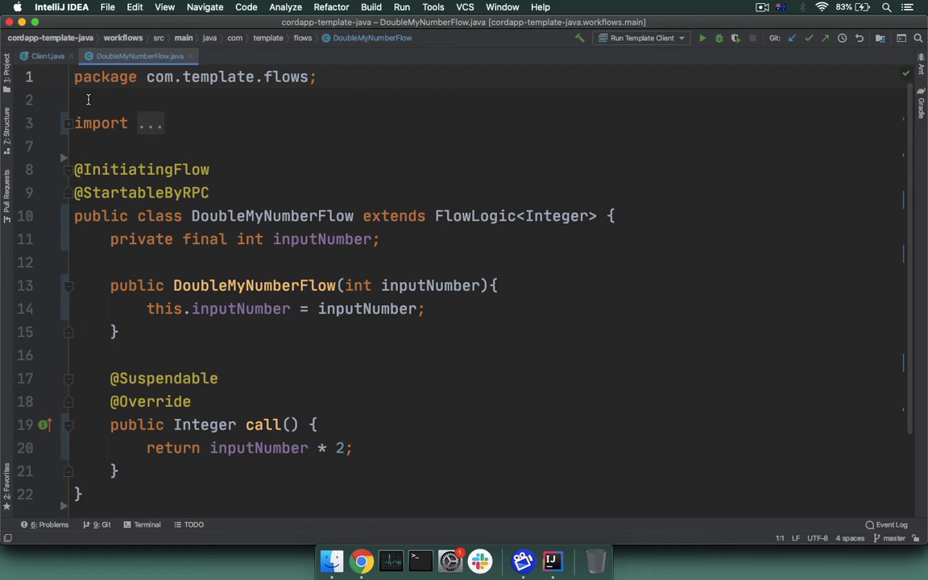
mouse_move(250, 199)
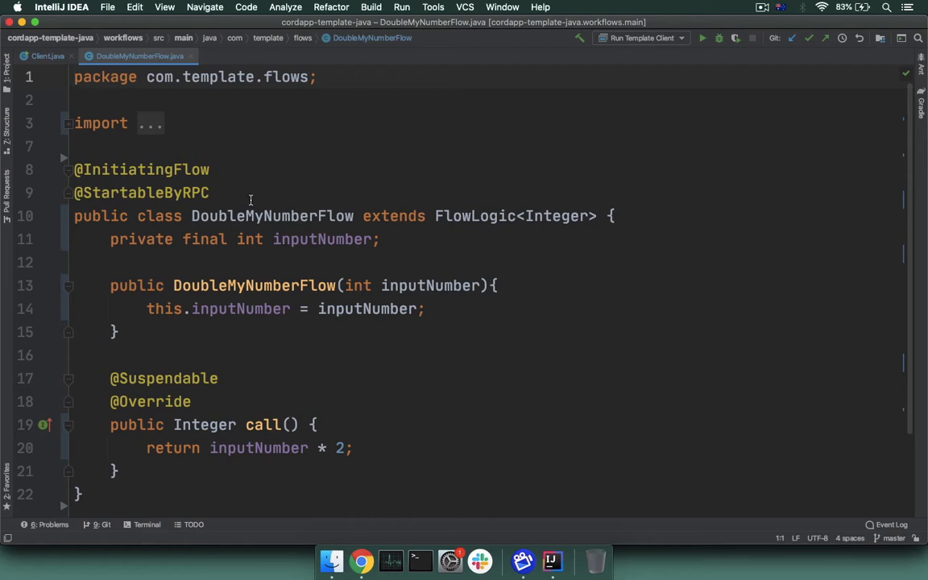
mouse_move(250, 235)
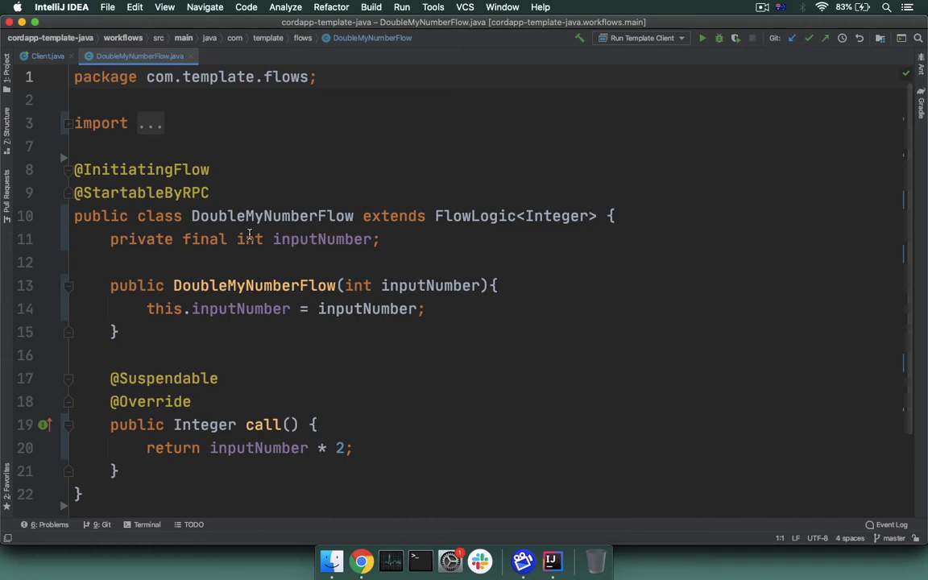
mouse_move(390, 285)
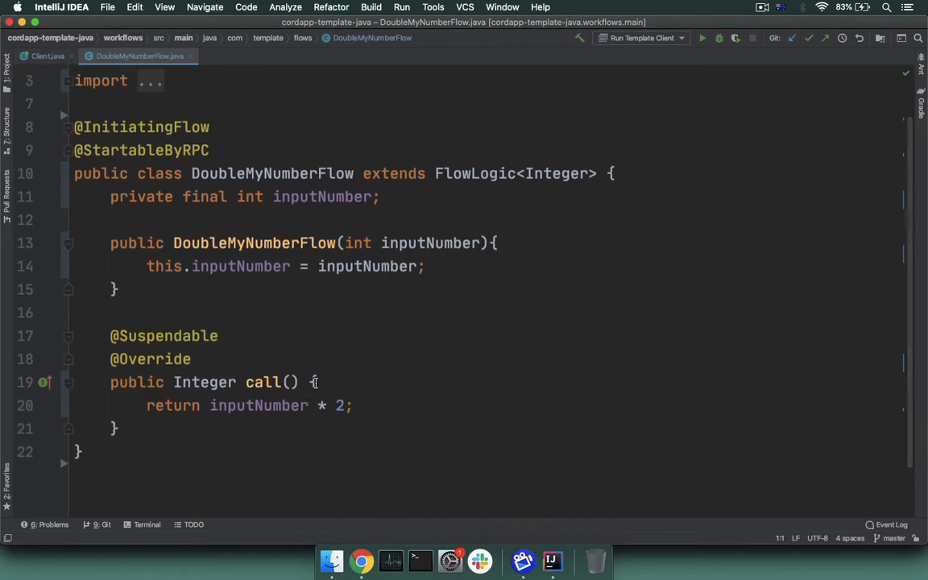
mouse_move(287, 439)
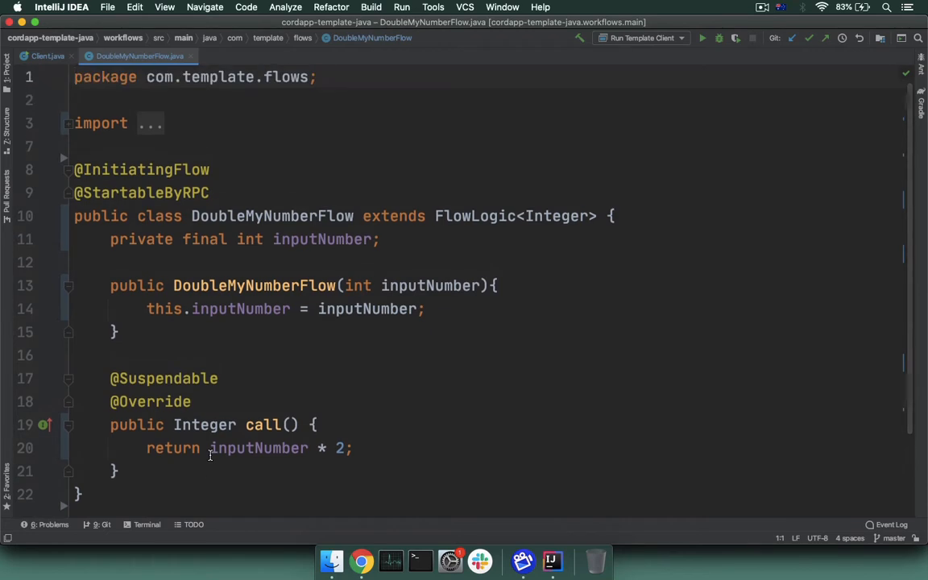
mouse_move(179, 240)
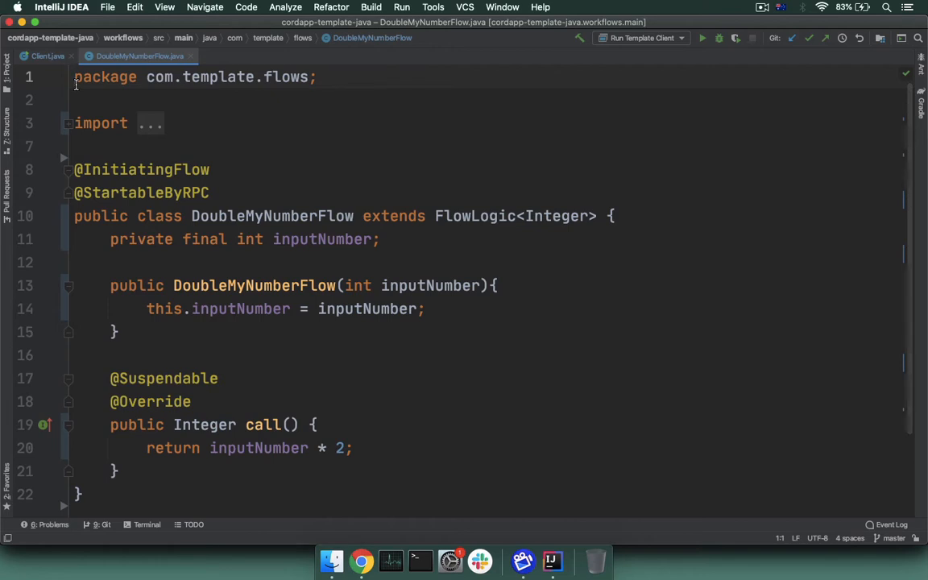
Switch to the Client.java tab showing the startFlowDynamic call and its downside comments
click(47, 56)
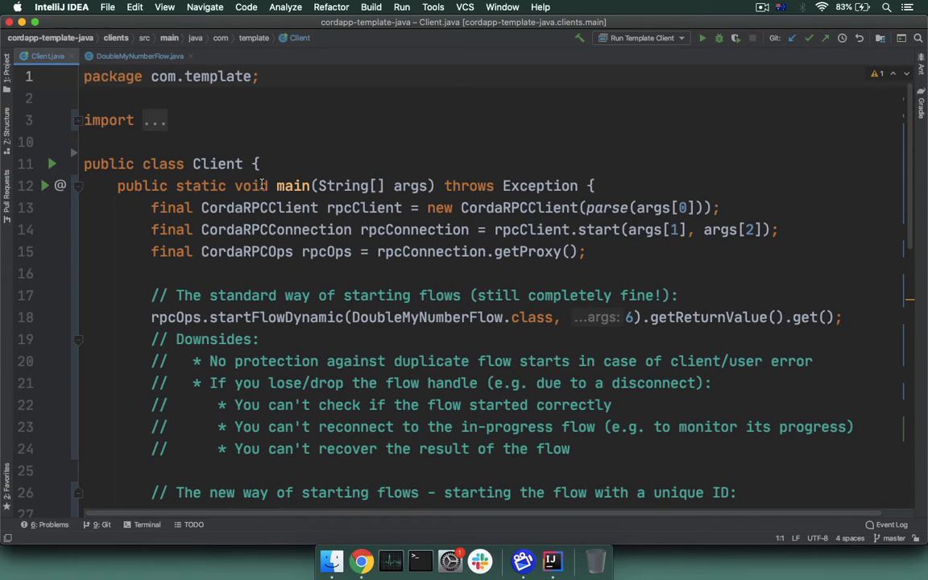
mouse_move(511, 211)
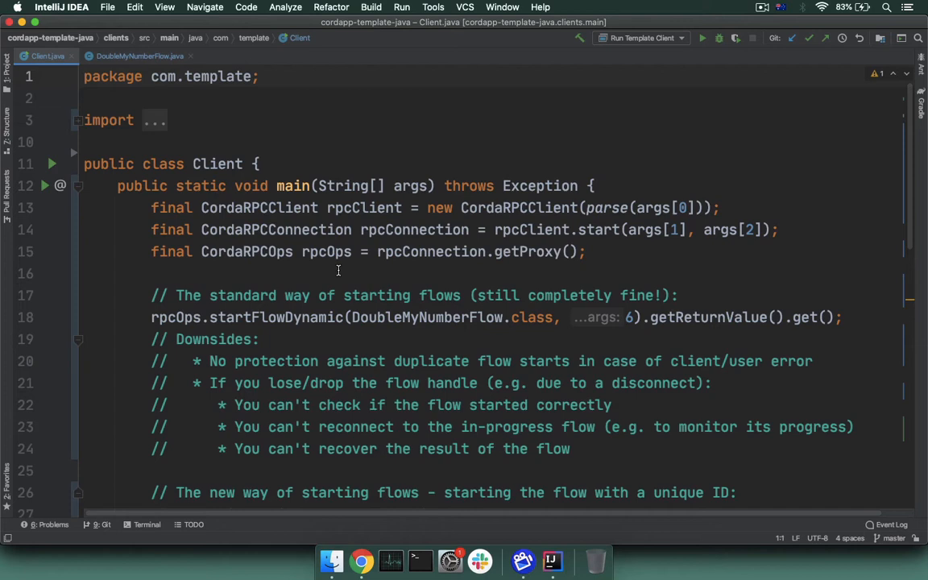
scroll(down, 3)
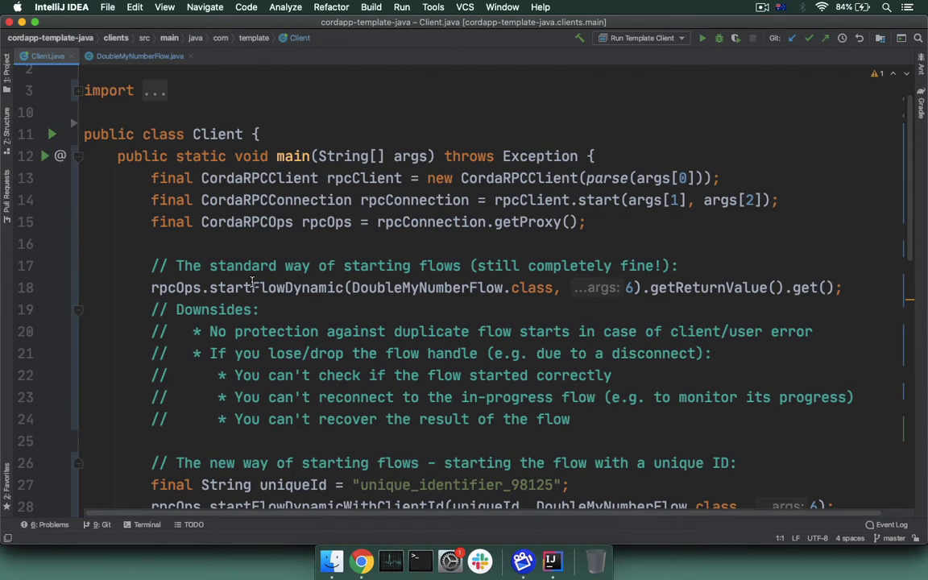
mouse_move(312, 299)
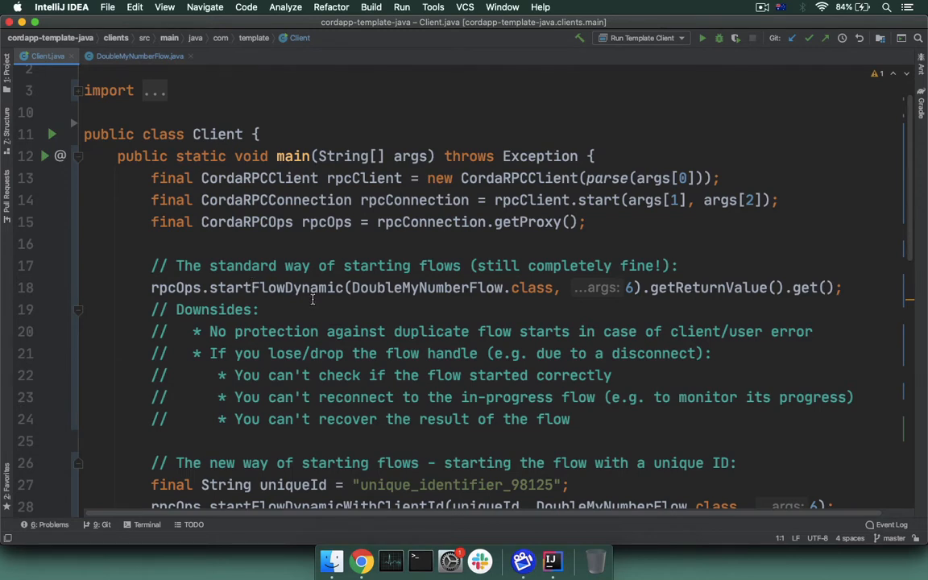
mouse_move(231, 276)
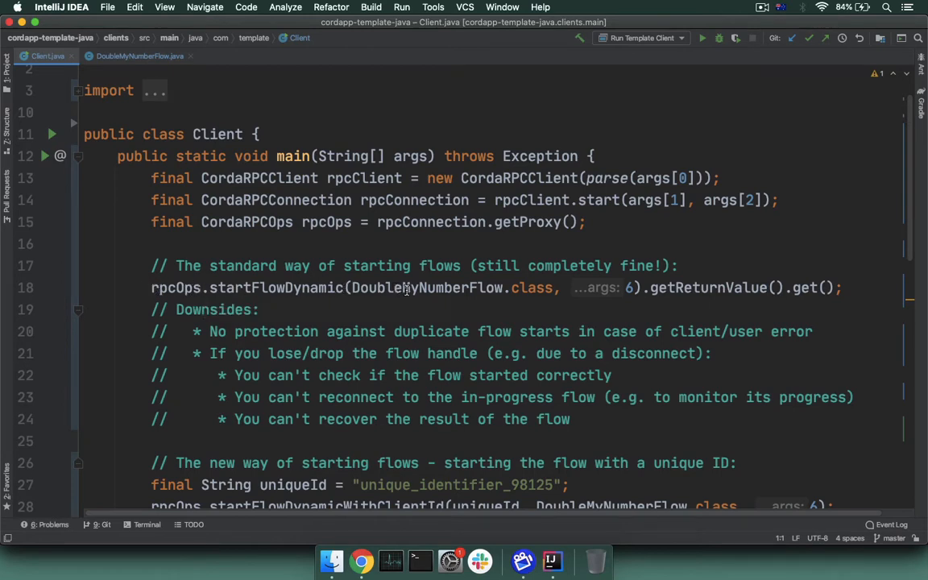
mouse_move(656, 288)
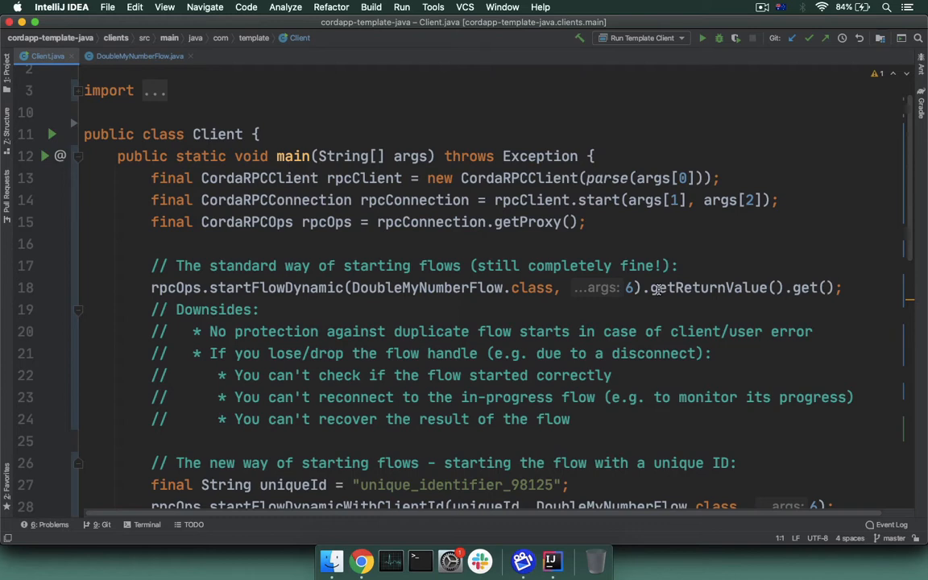
mouse_move(526, 300)
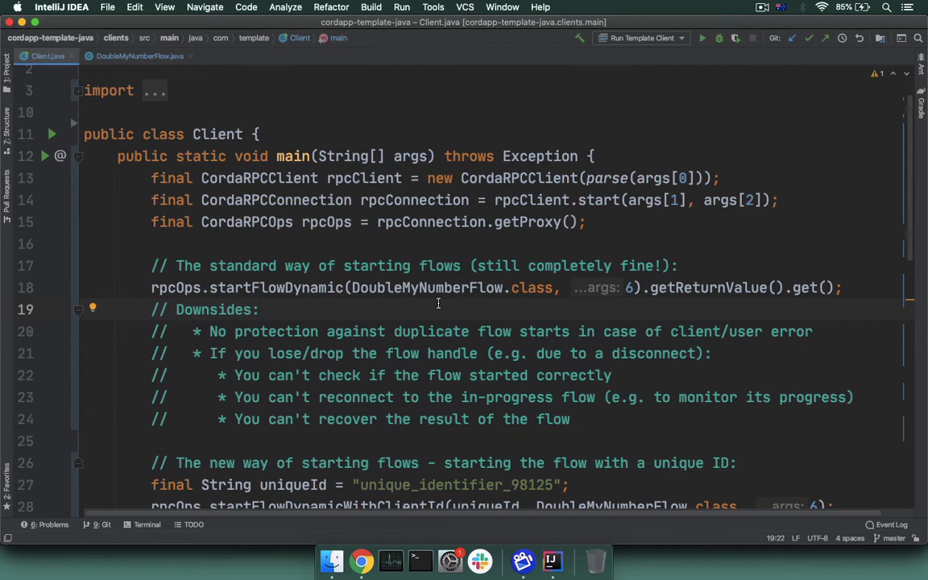
mouse_move(501, 331)
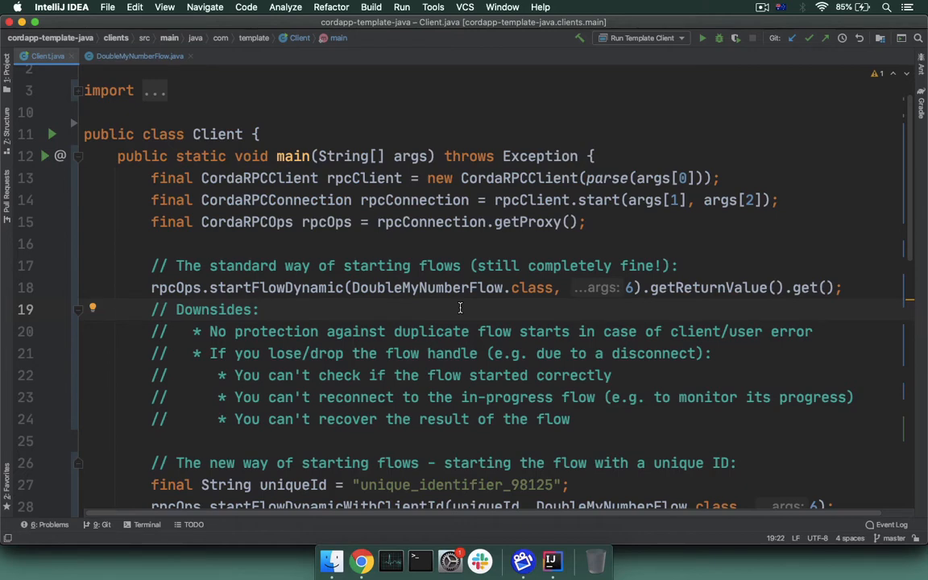
scroll(down, 3)
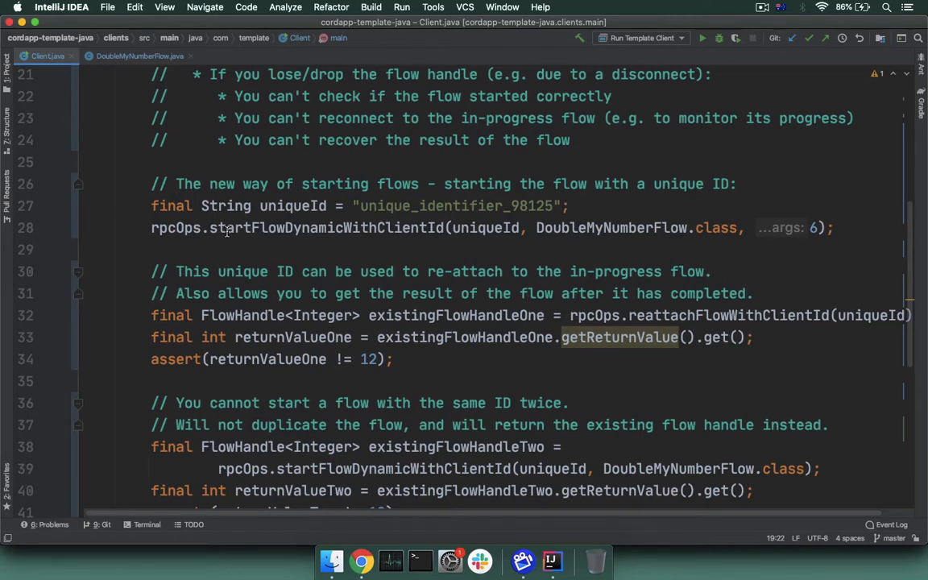
mouse_move(440, 227)
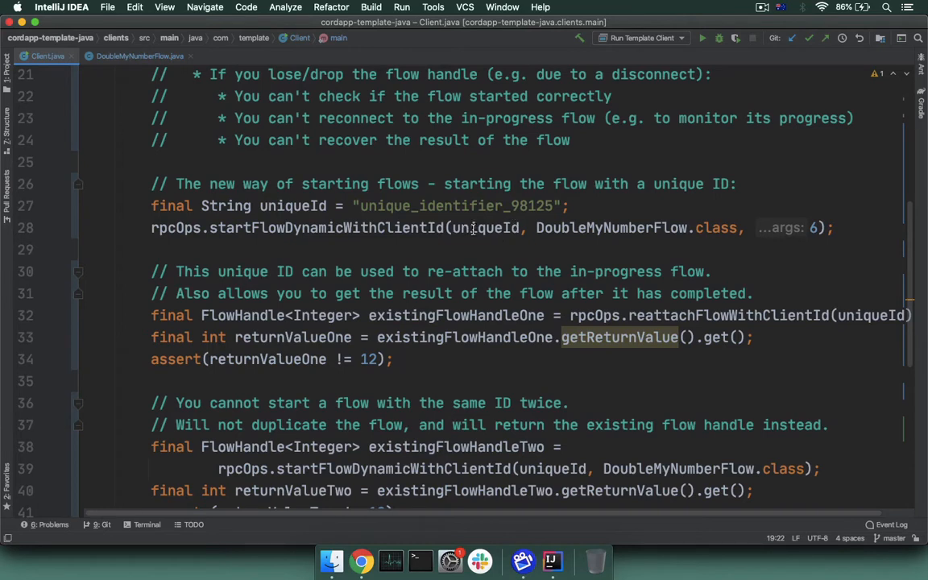
mouse_move(823, 217)
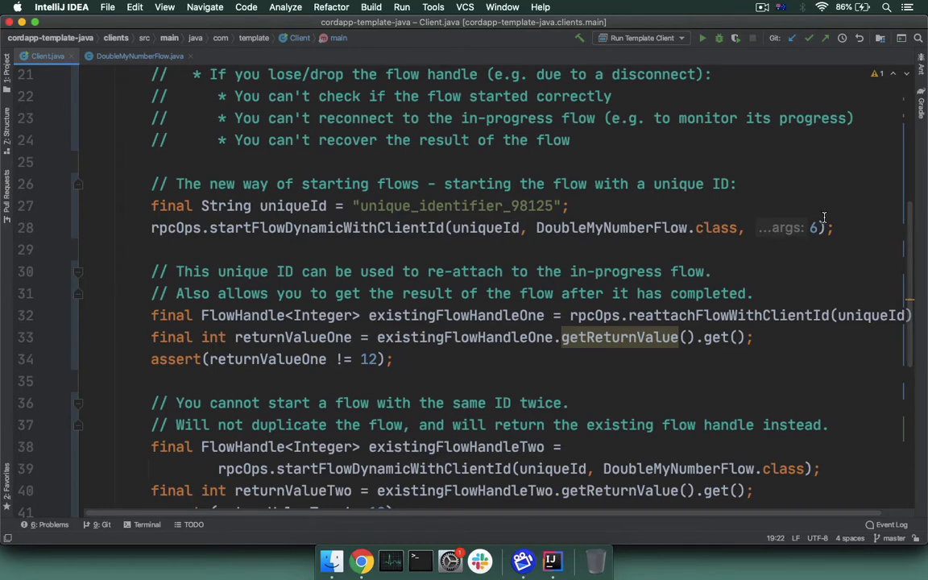
mouse_move(820, 225)
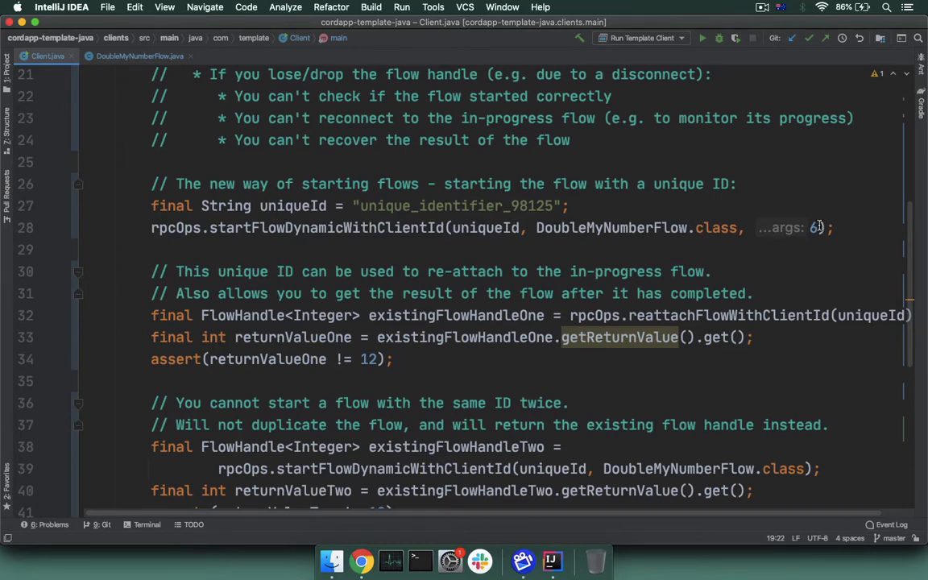
mouse_move(547, 248)
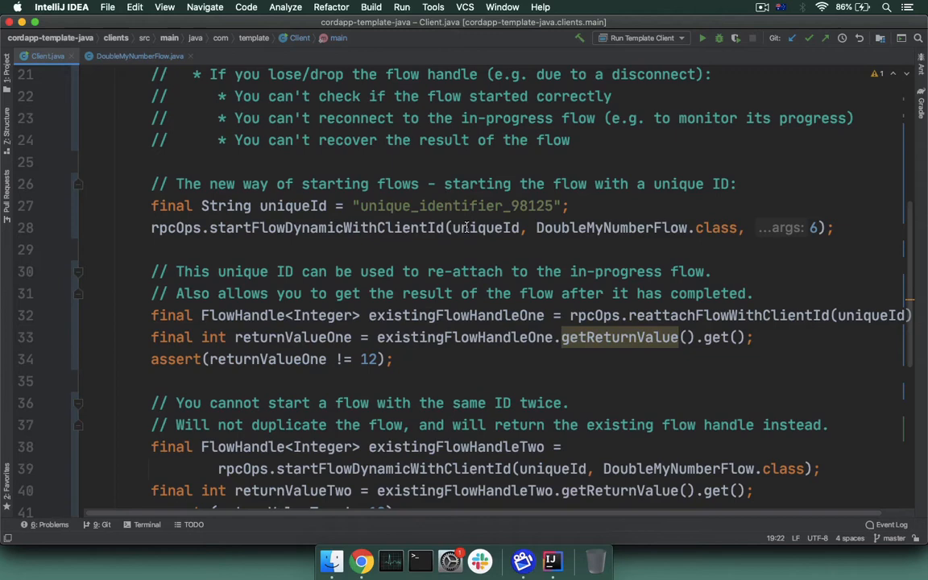
scroll(down, 3)
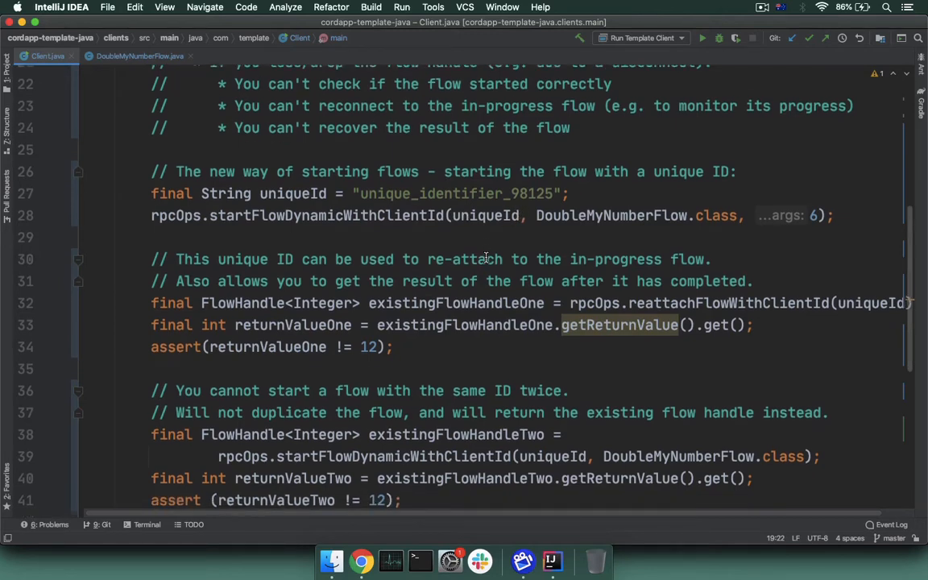
scroll(down, 3)
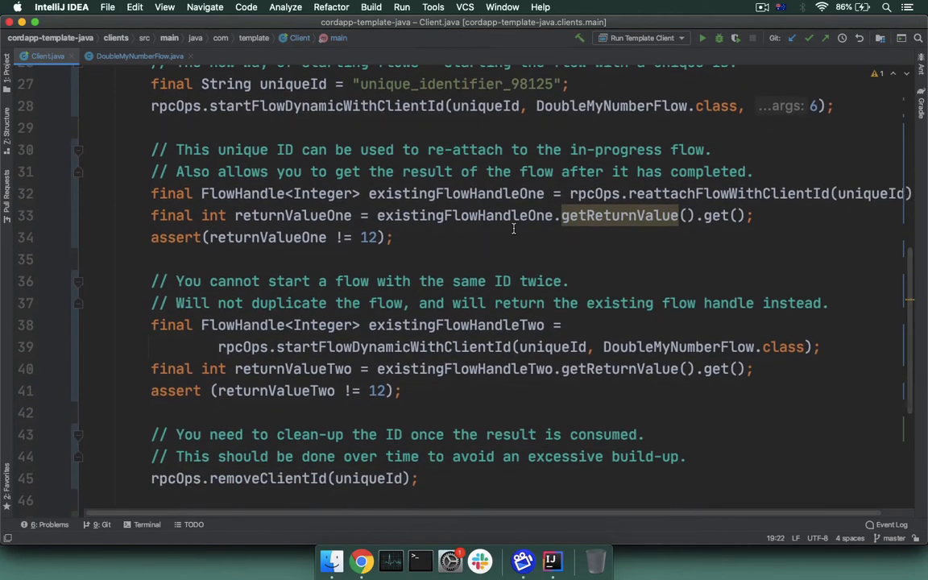
mouse_move(715, 197)
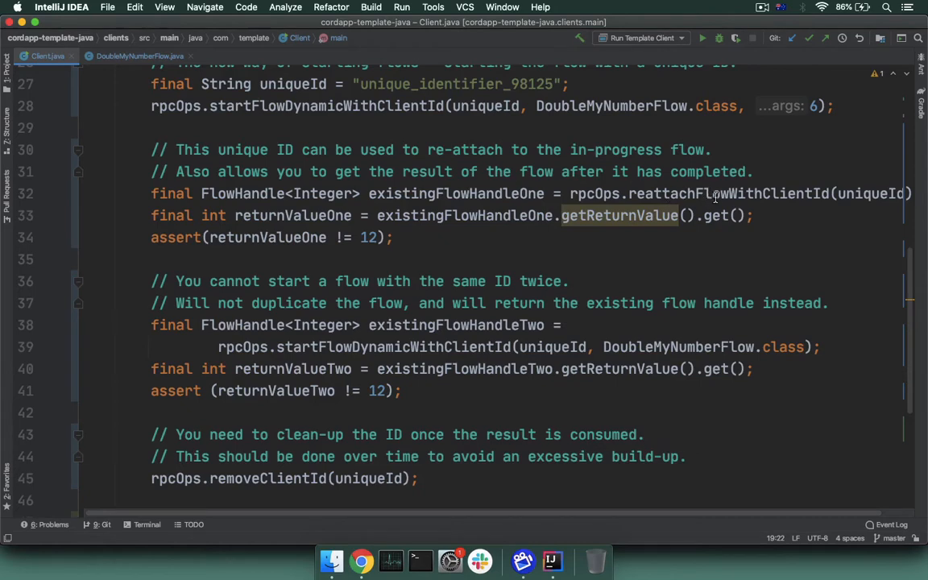
mouse_move(814, 193)
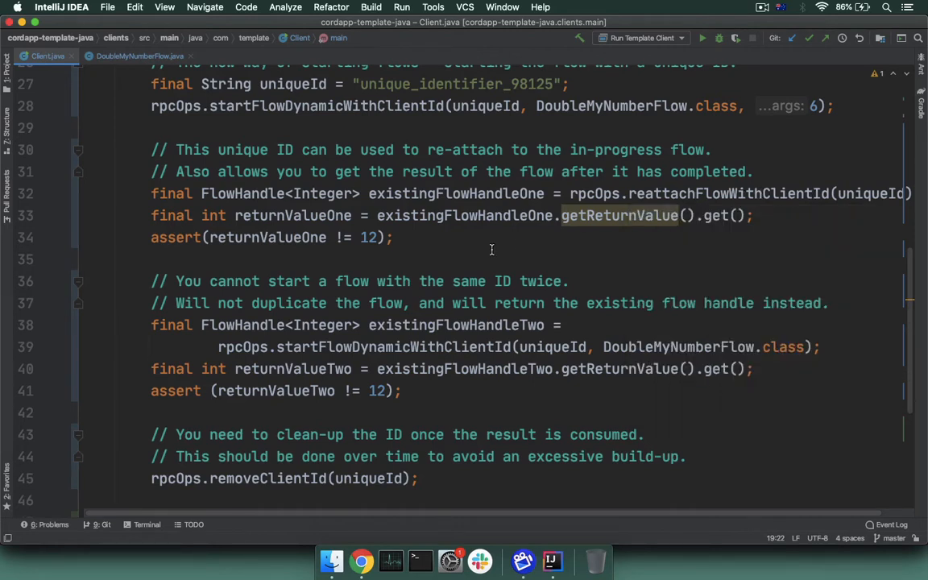
mouse_move(440, 263)
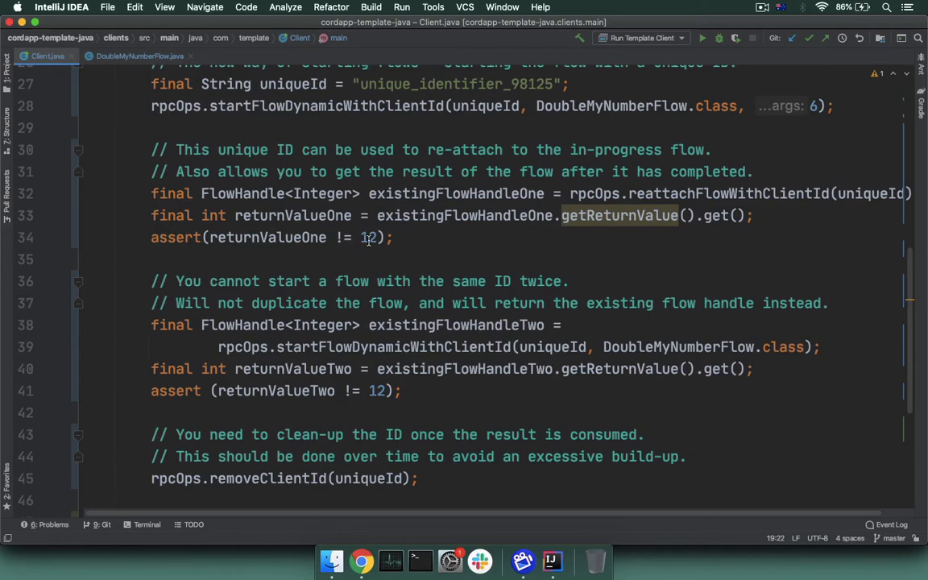
mouse_move(391, 255)
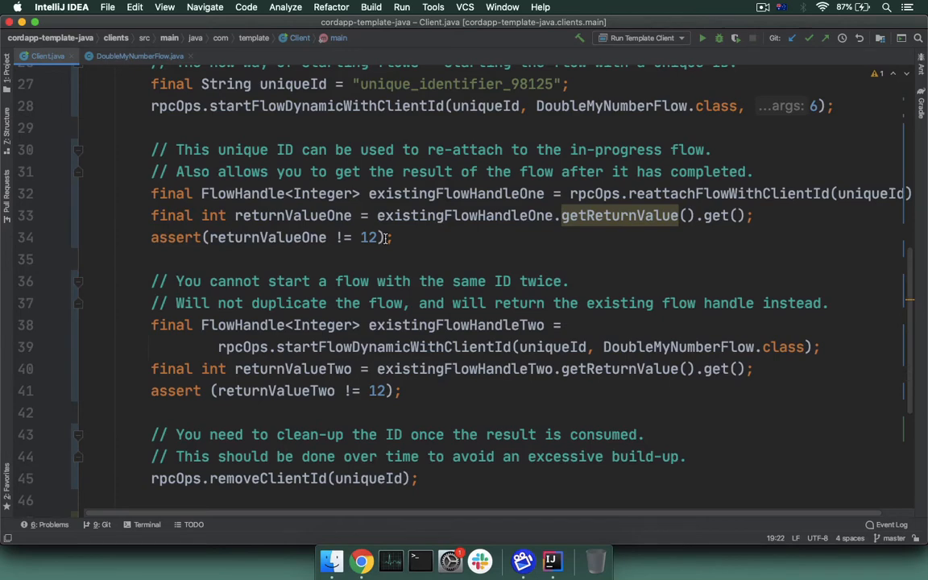
mouse_move(704, 183)
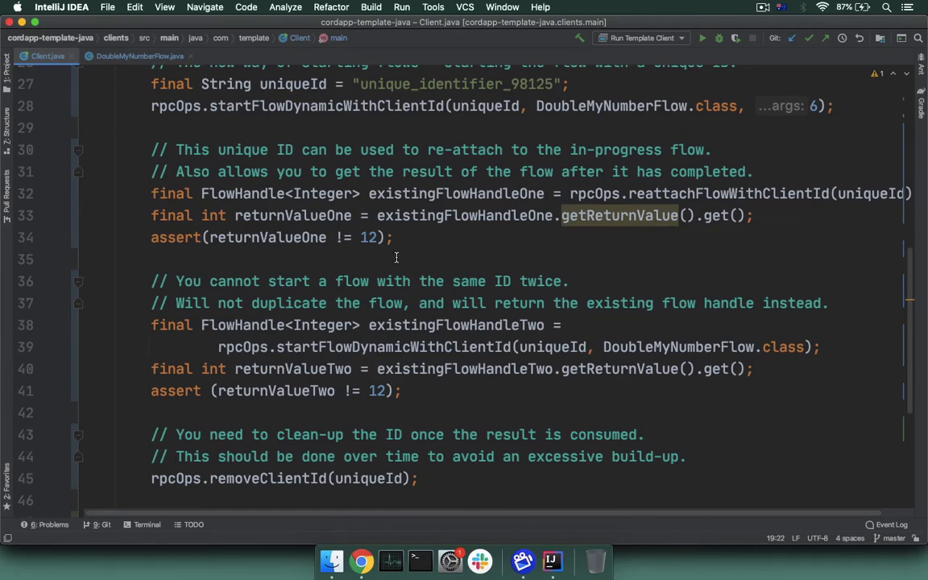
scroll(down, 3)
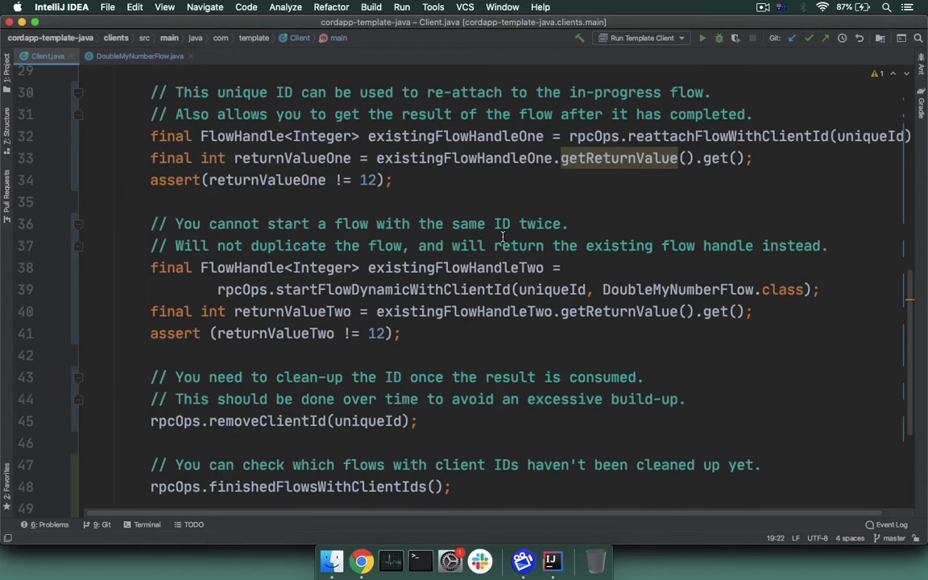
mouse_move(520, 289)
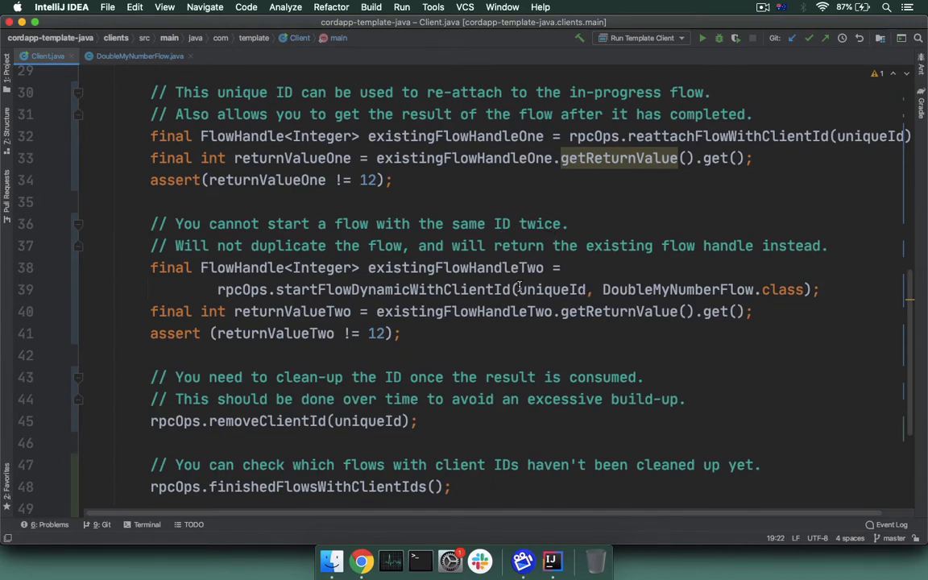
mouse_move(511, 289)
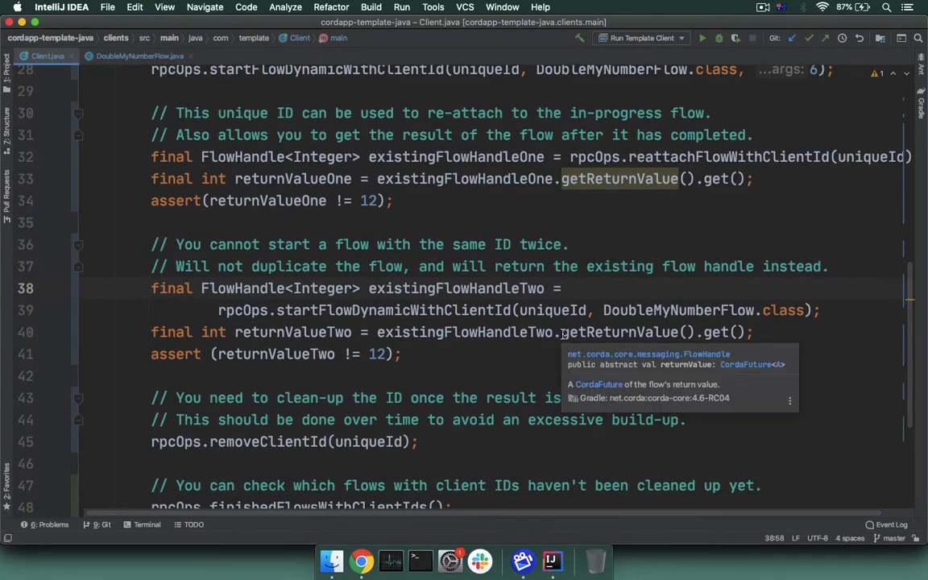
click(320, 375)
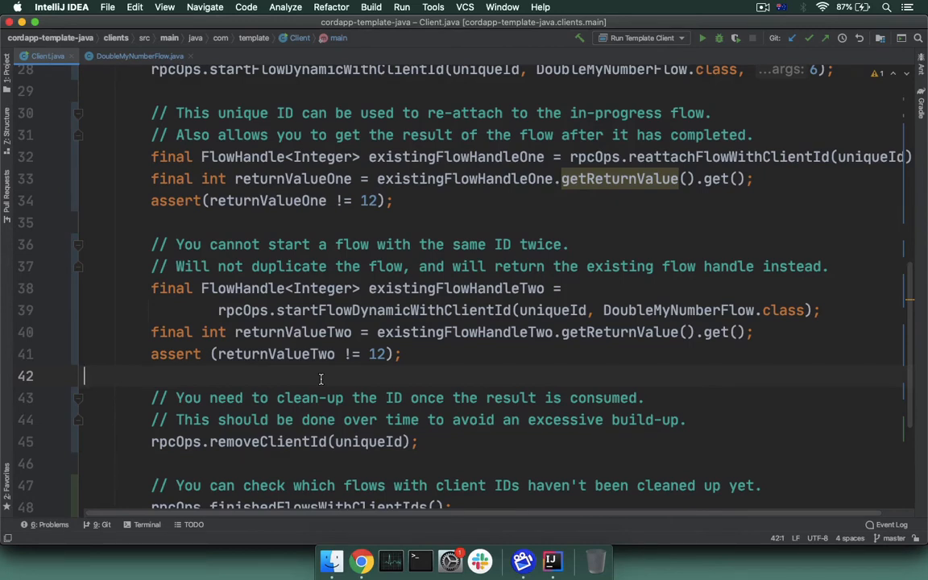
scroll(down, 3)
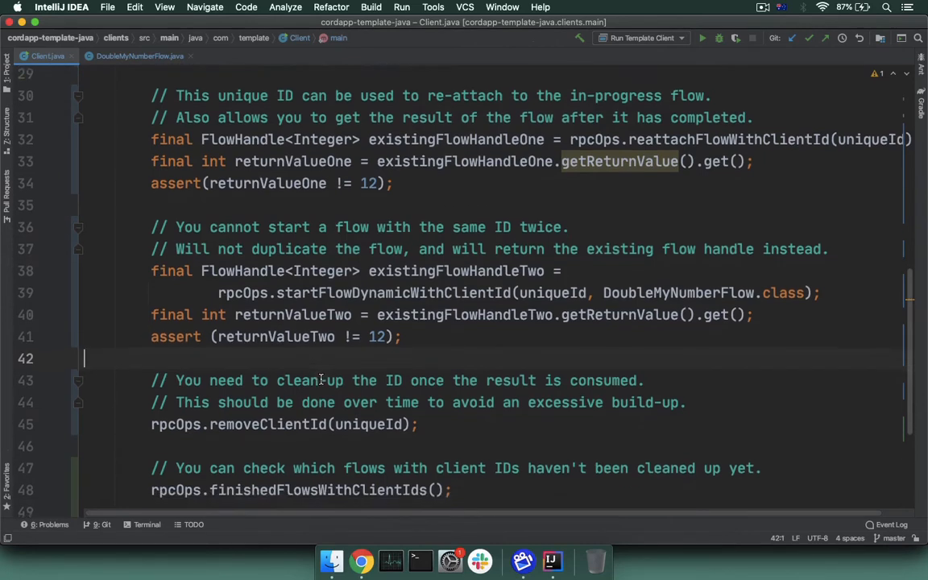
scroll(down, 3)
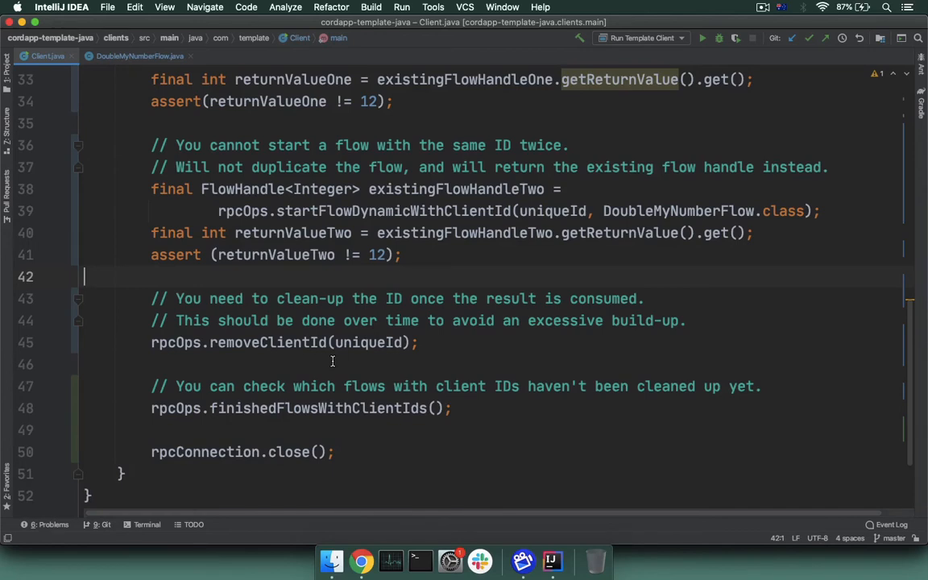
mouse_move(231, 338)
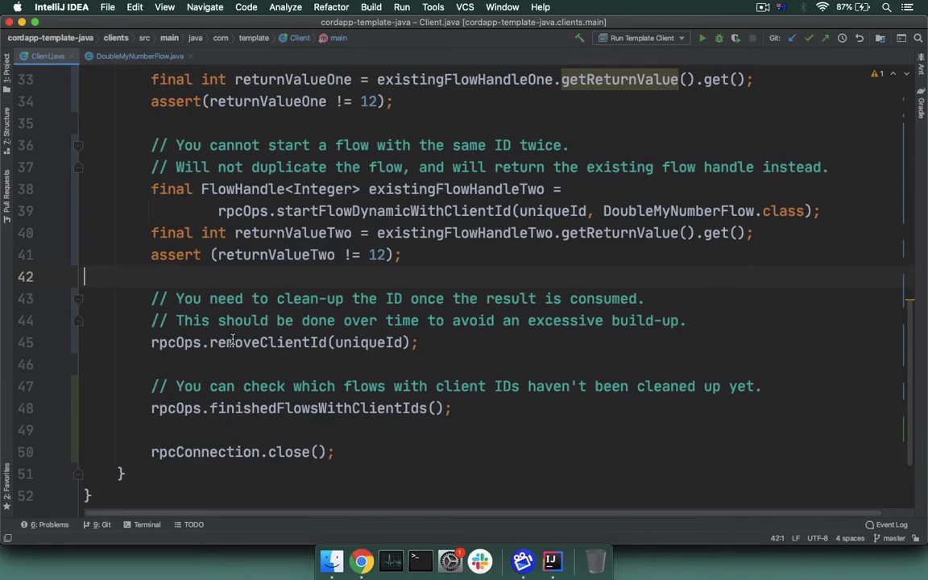
mouse_move(369, 343)
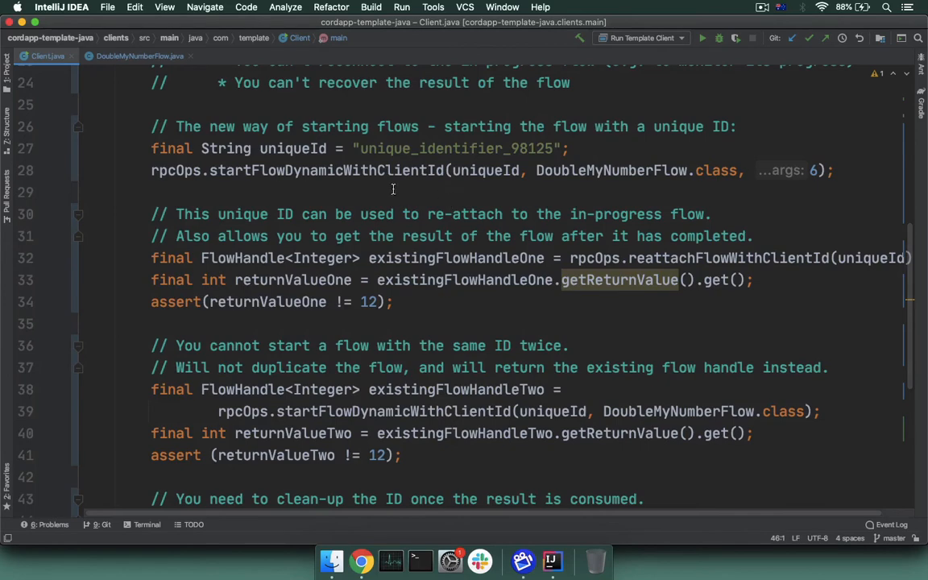
mouse_move(438, 170)
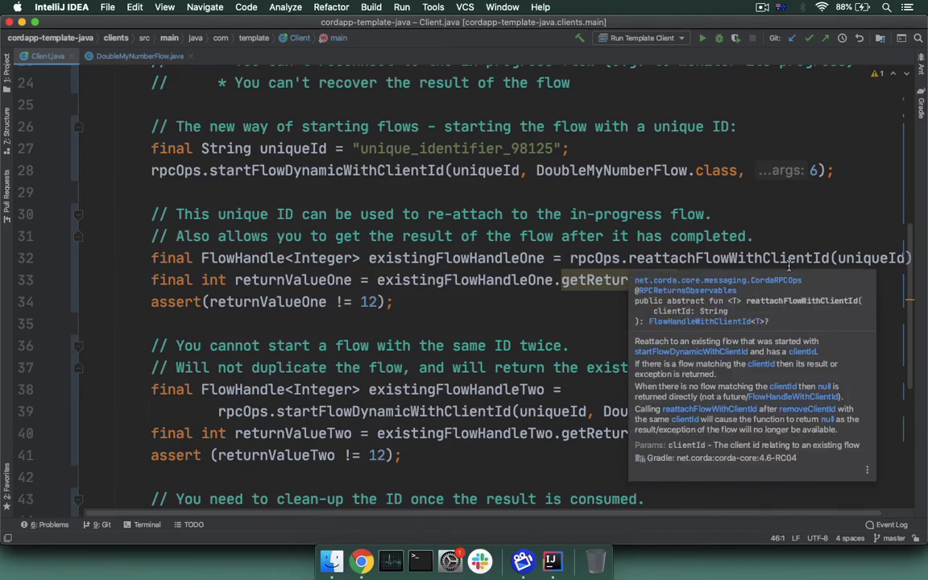
scroll(down, 3)
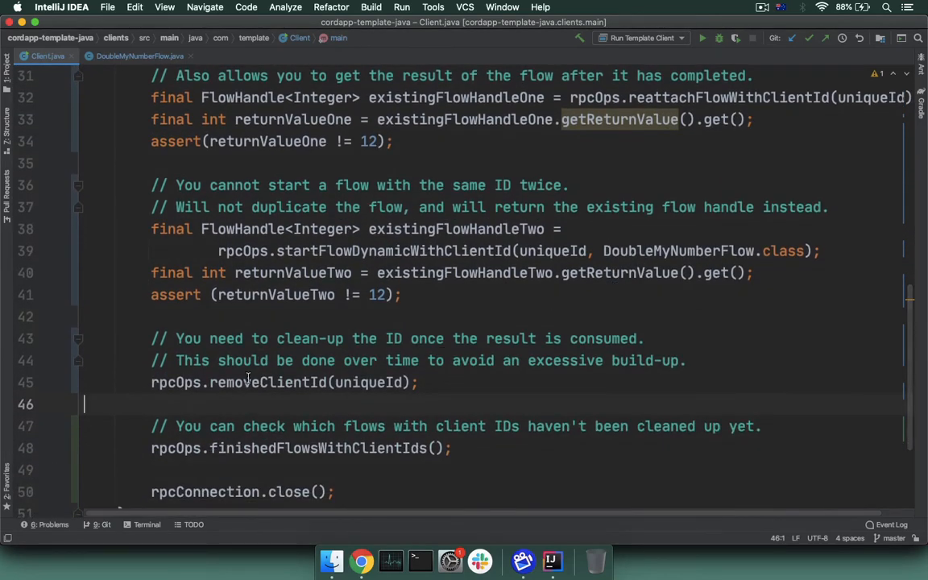
mouse_move(313, 408)
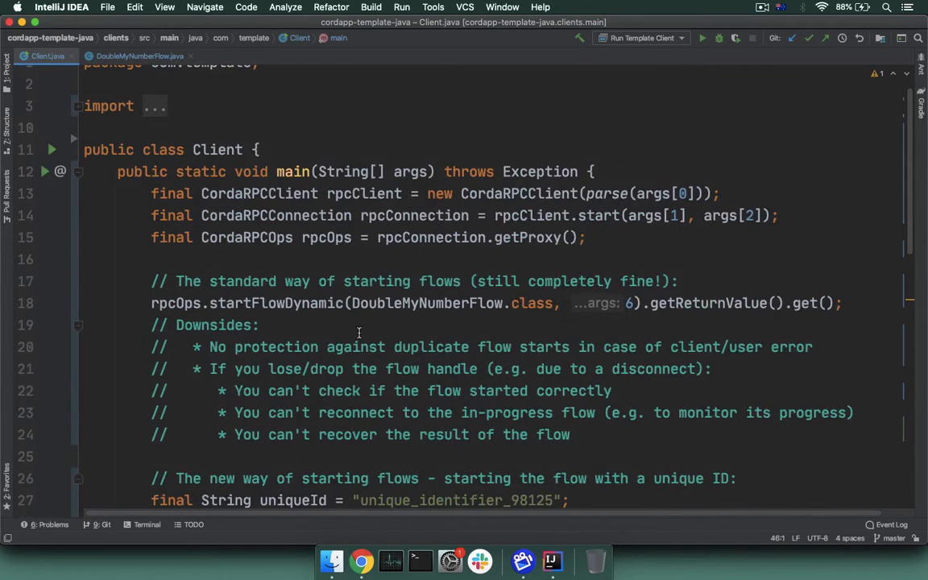
mouse_move(314, 303)
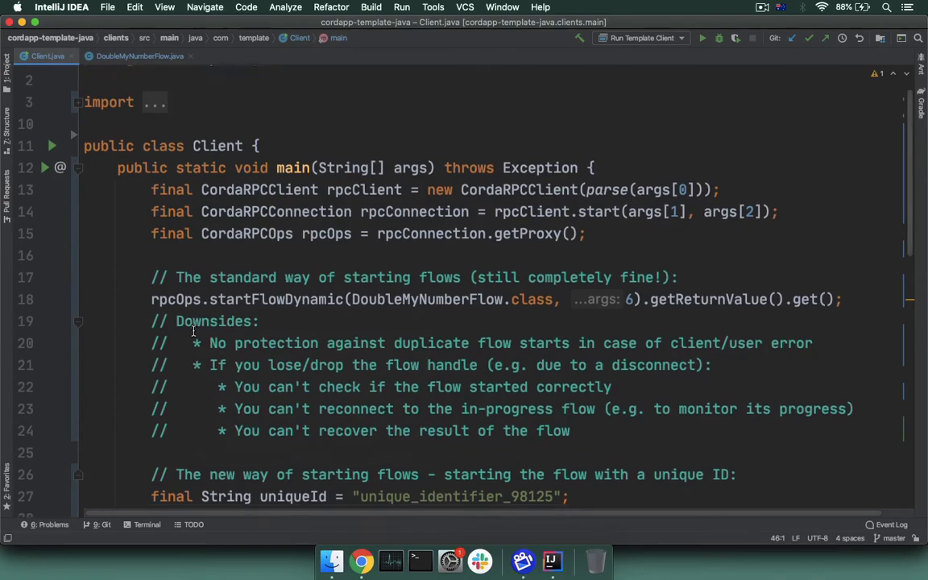
scroll(down, 3)
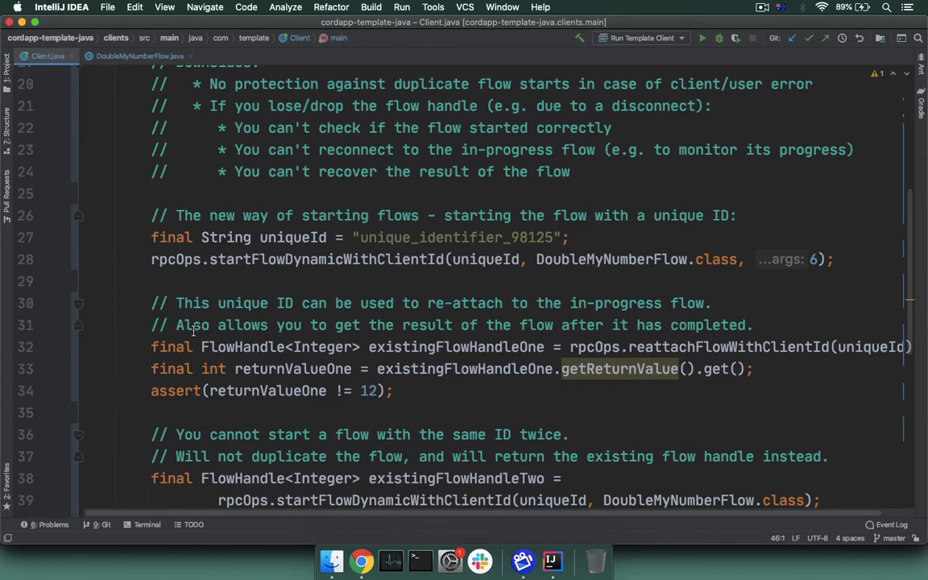
mouse_move(259, 261)
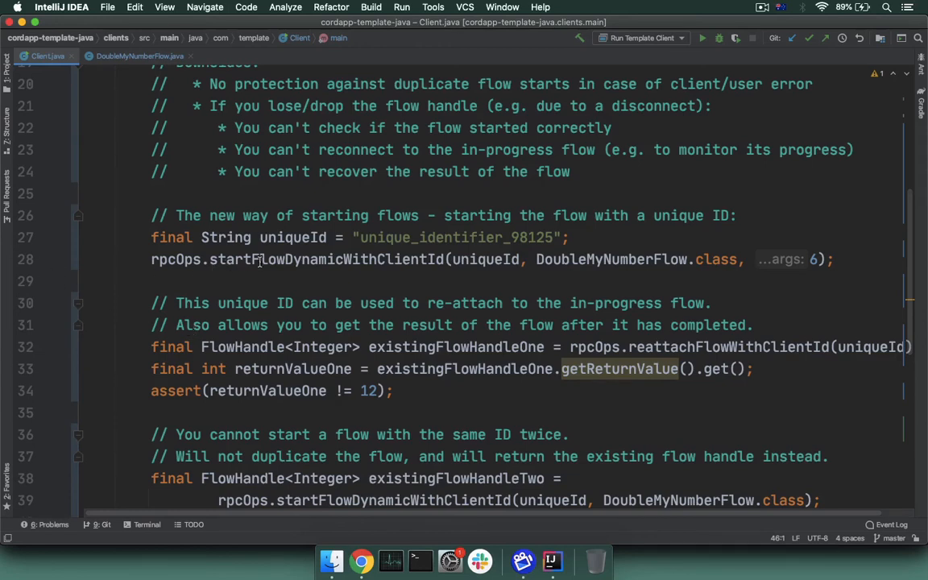
mouse_move(304, 277)
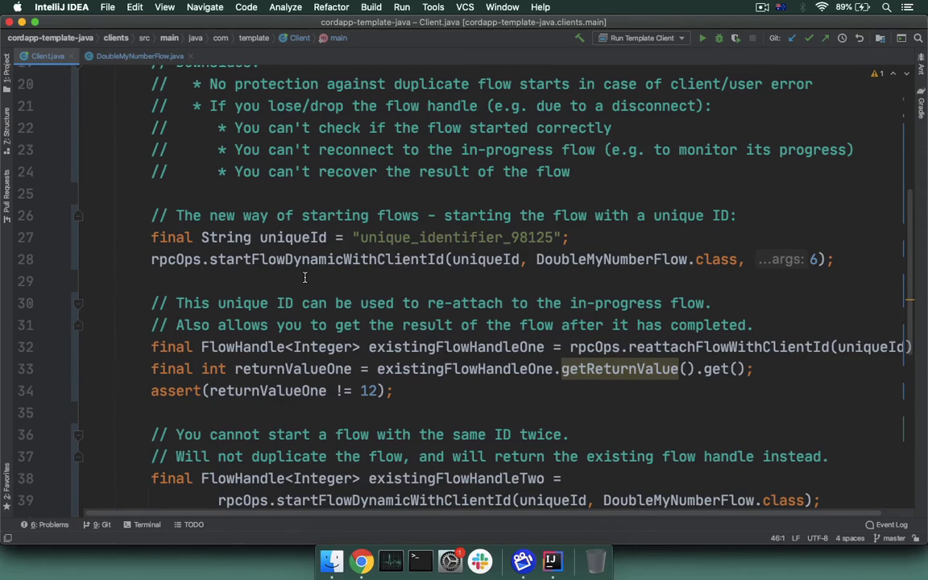